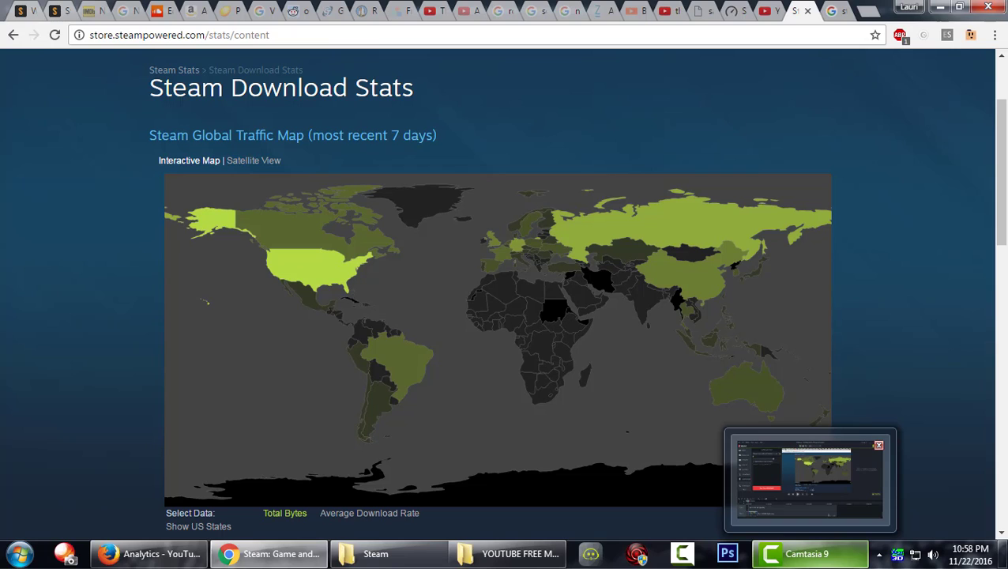
Step: Select the United States on the traffic map and scroll through its ISP speeds to the bandwidth chart
{"action": "scroll", "scroll_direction": "down", "scroll_amount": 3}
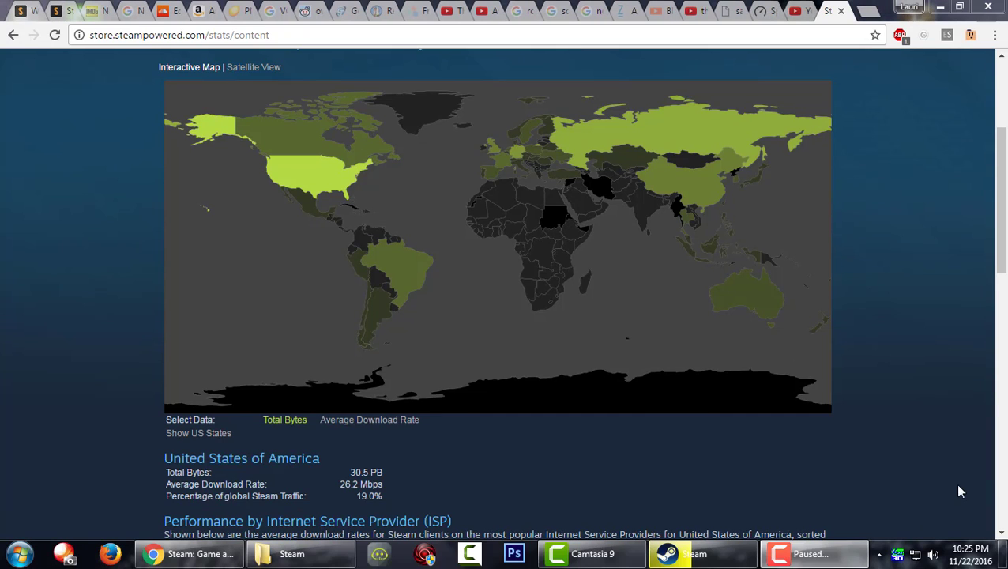
{"action": "mouse_move", "coordinate": [356, 241]}
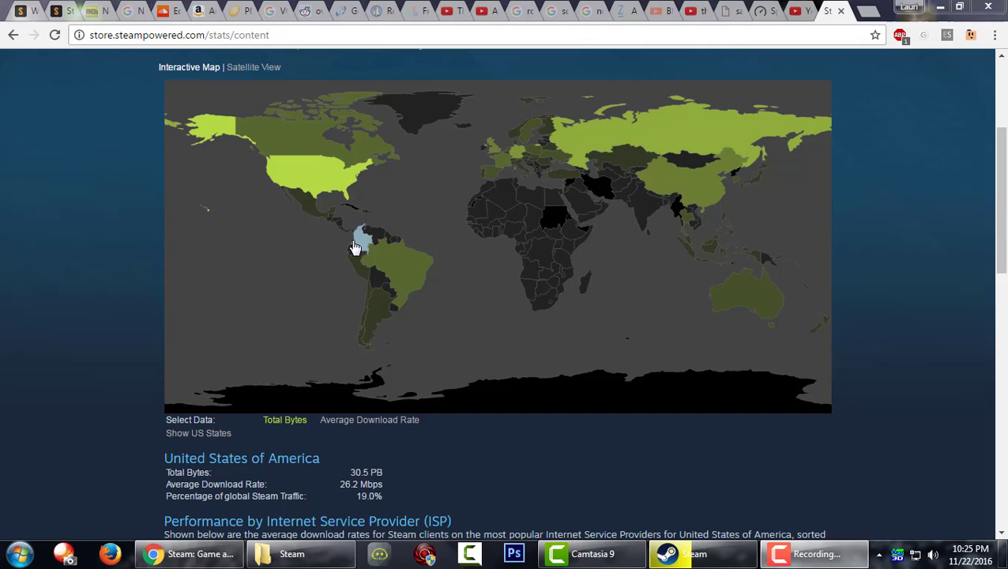
{"action": "mouse_move", "coordinate": [315, 169]}
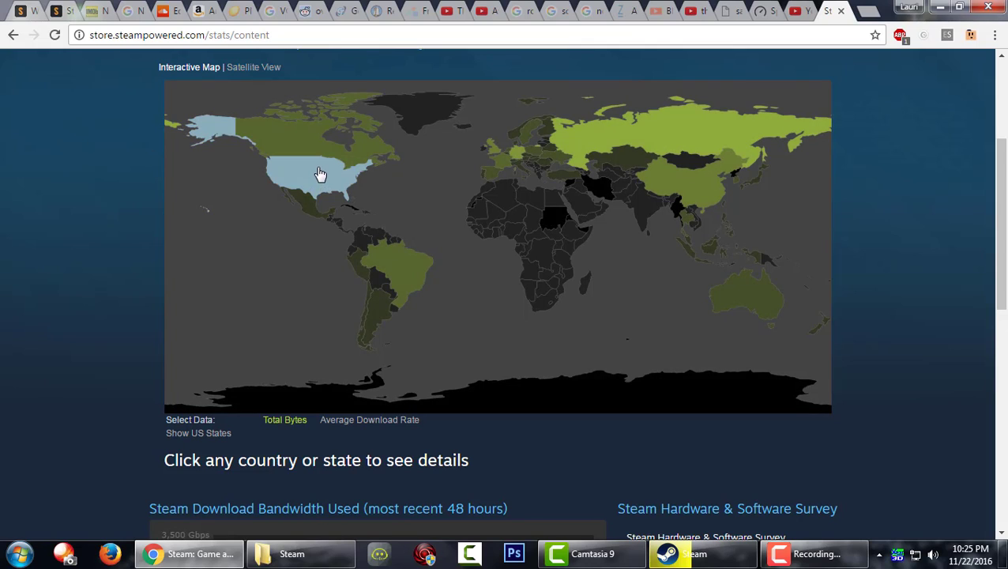
{"action": "left_click", "coordinate": [320, 174]}
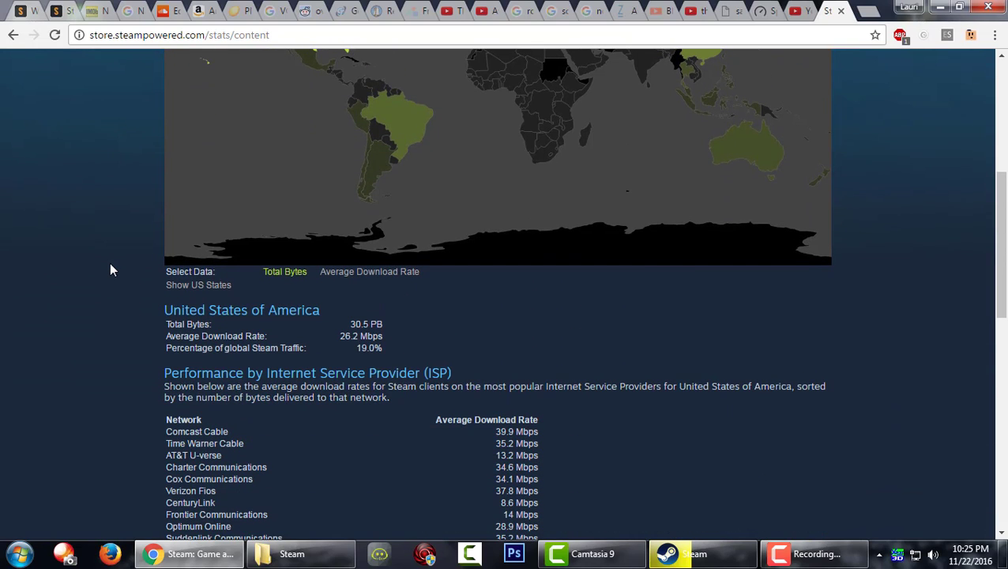
{"action": "scroll", "scroll_direction": "down", "scroll_amount": 3}
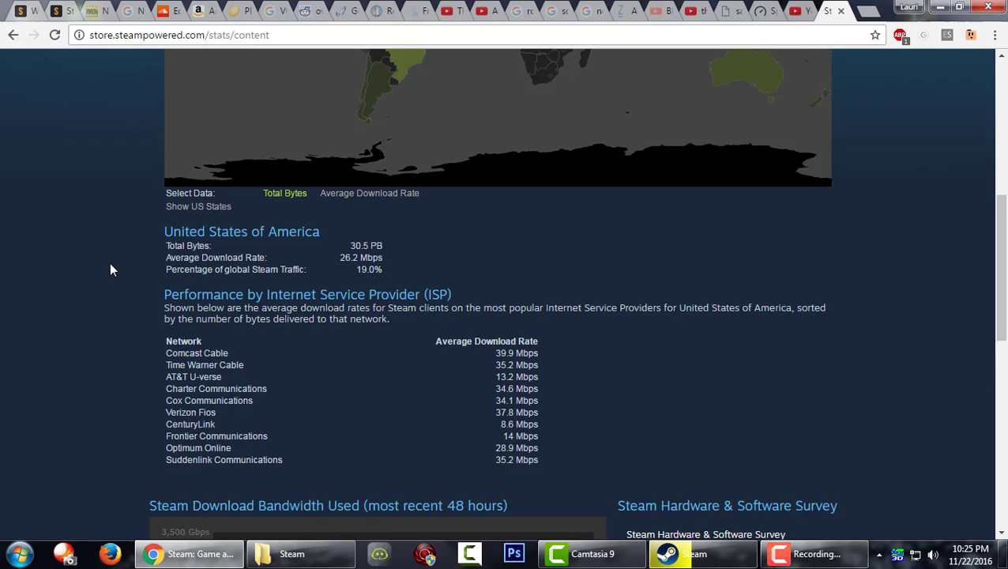
{"action": "scroll", "scroll_direction": "down", "scroll_amount": 3}
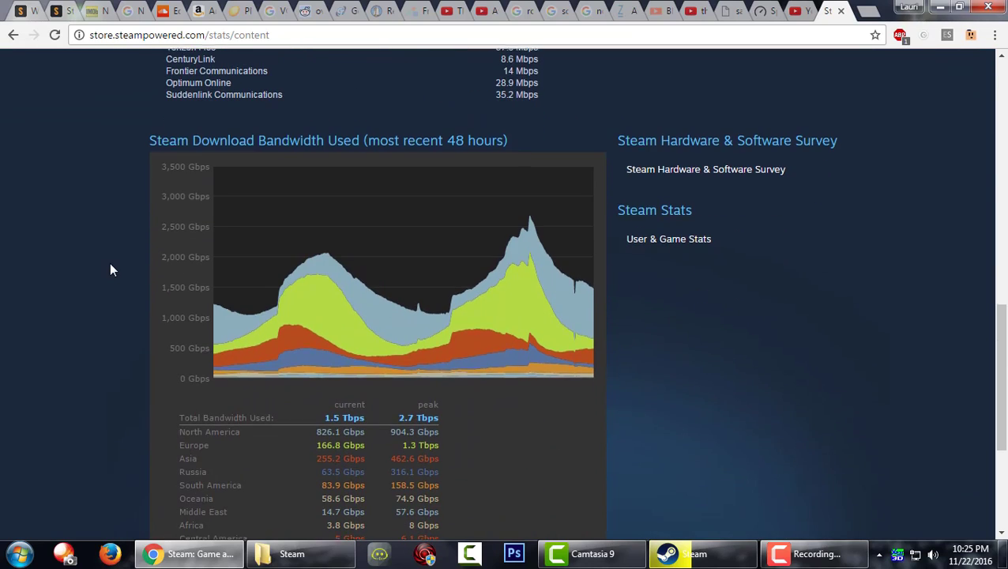
{"action": "scroll", "scroll_direction": "down", "scroll_amount": 3}
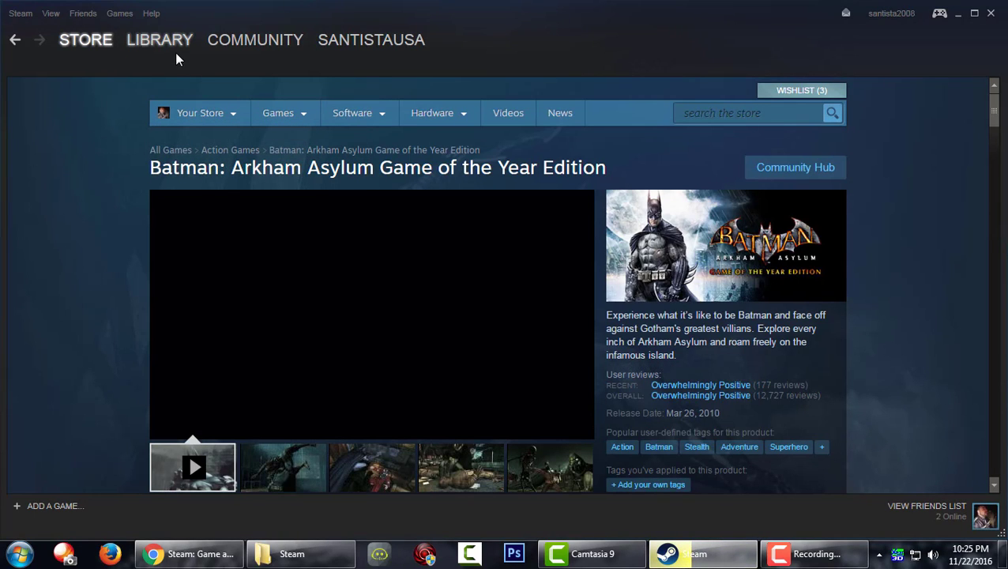
Step: Switch to the Library's Games list showing Batman: Arkham Asylum GOTY Edition
{"action": "left_click", "coordinate": [159, 40]}
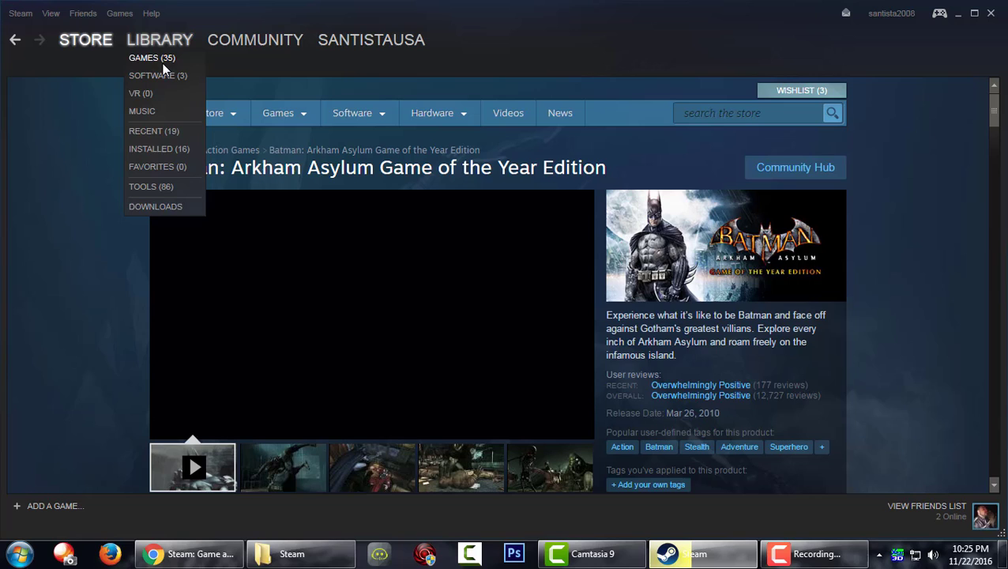
{"action": "left_click", "coordinate": [152, 58]}
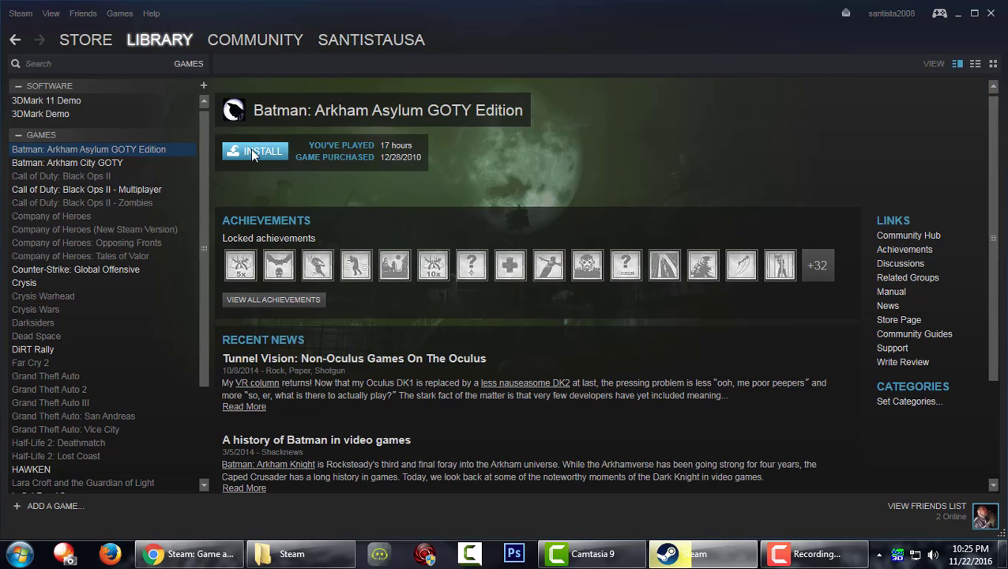
Step: Install Batman: Arkham Asylum GOTY Edition and view its download progress (92.8 MB of 7.3 GB)
{"action": "left_click", "coordinate": [255, 151]}
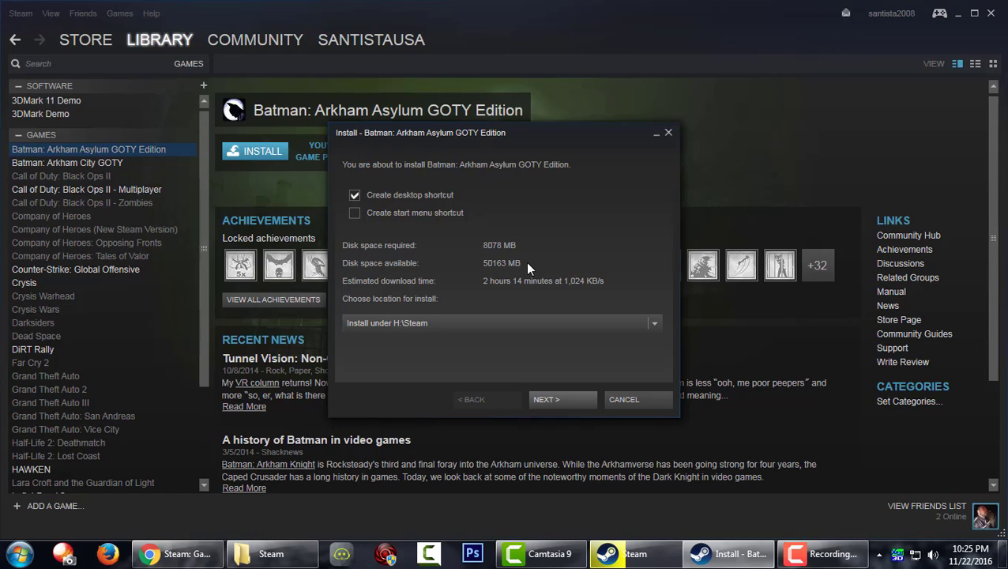
{"action": "mouse_move", "coordinate": [586, 293]}
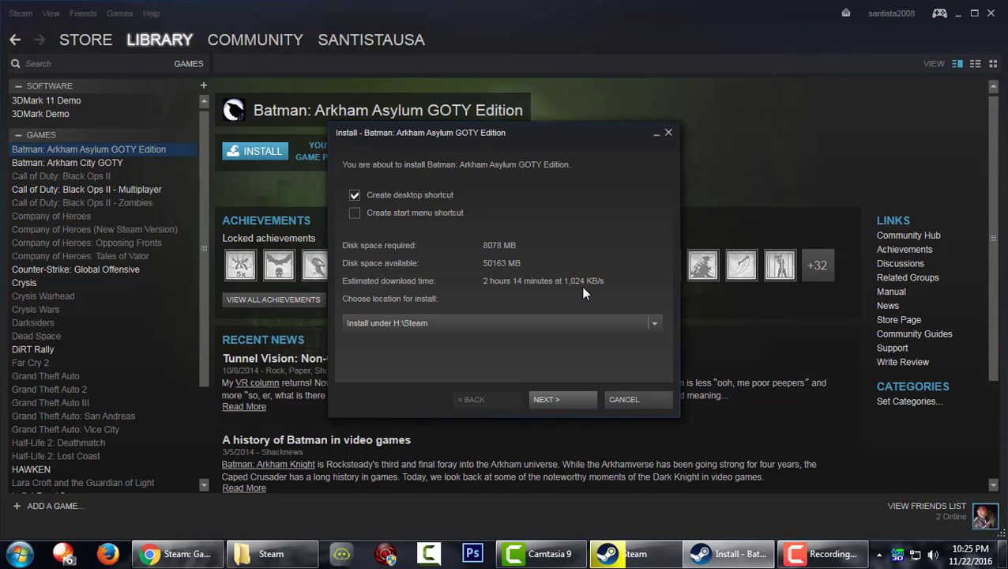
{"action": "left_click", "coordinate": [563, 399]}
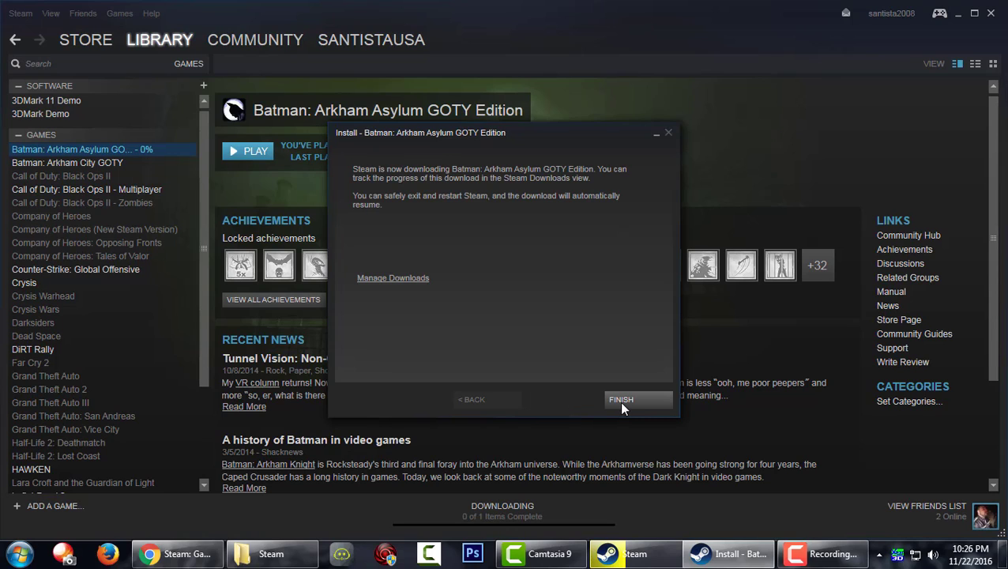
{"action": "left_click", "coordinate": [621, 399]}
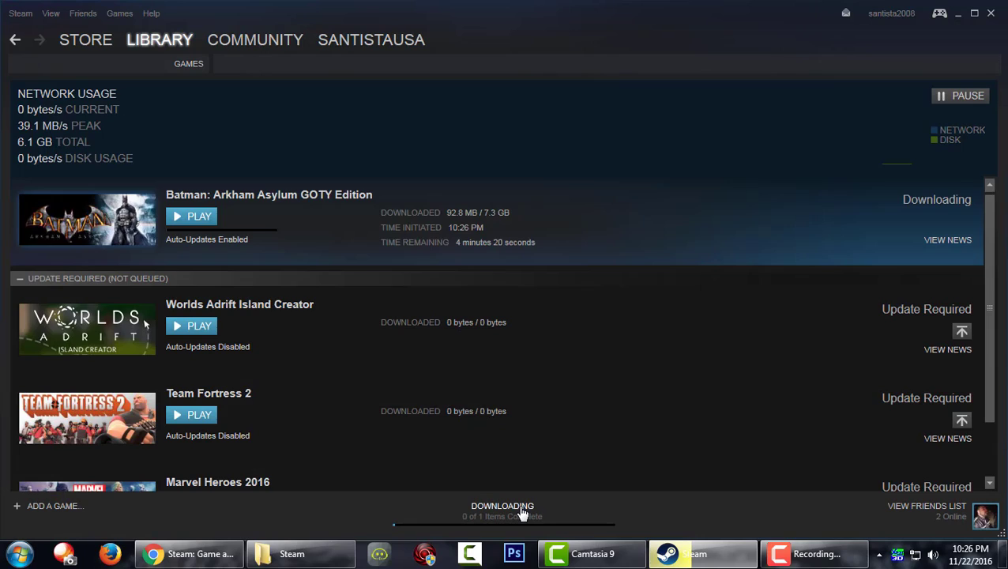